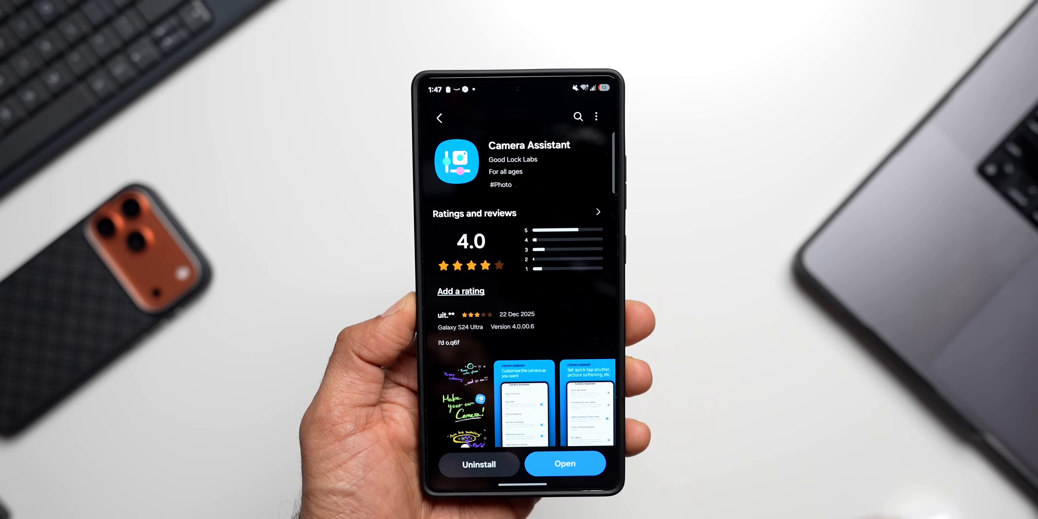
# Launch Camera Assistant from the Galaxy Store page and start browsing its settings list.
pyautogui.scroll(-3)
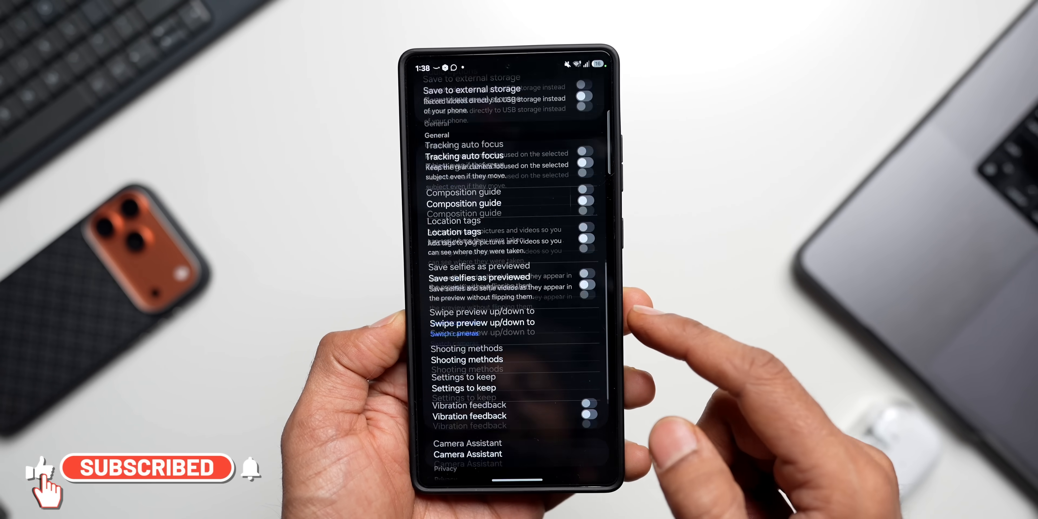
pyautogui.click(467, 454)
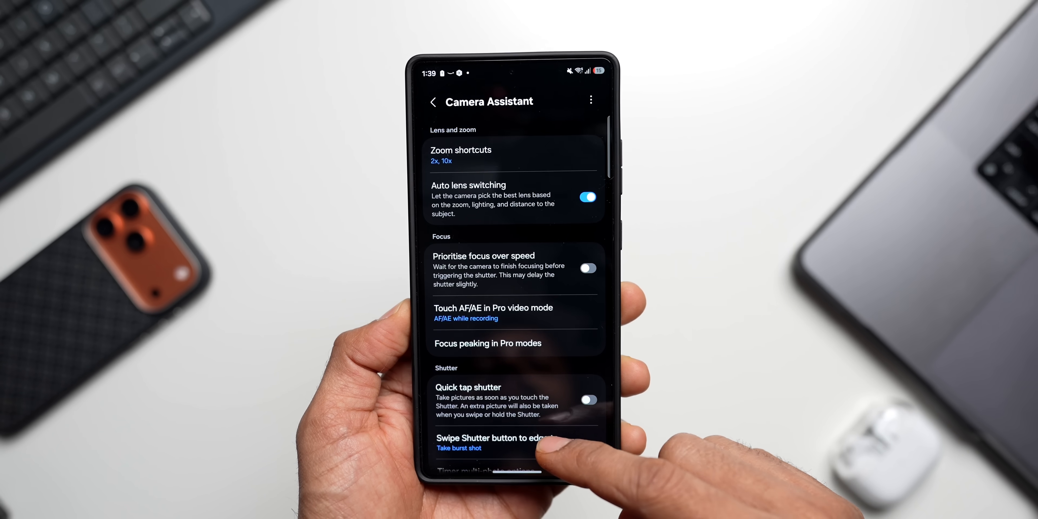
pyautogui.scroll(-3)
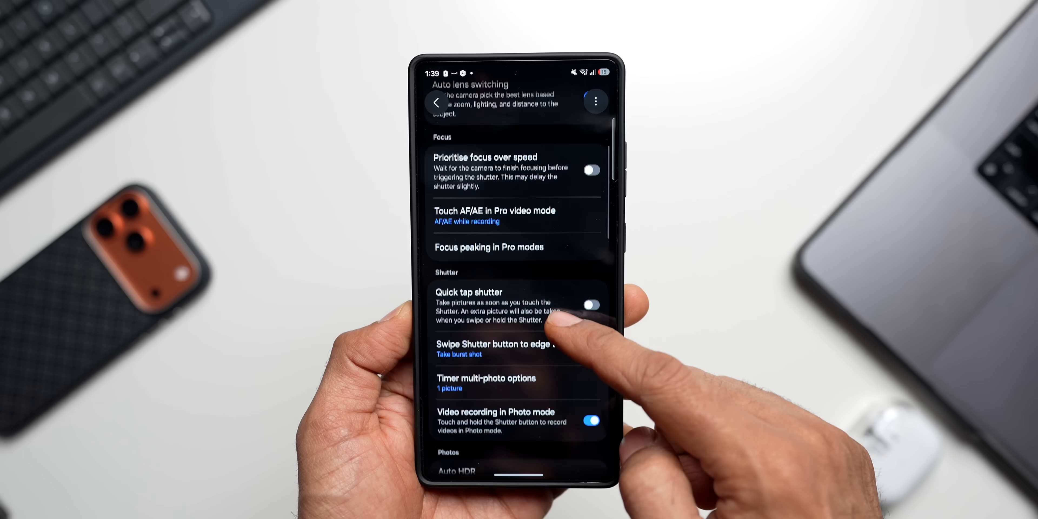
pyautogui.scroll(3)
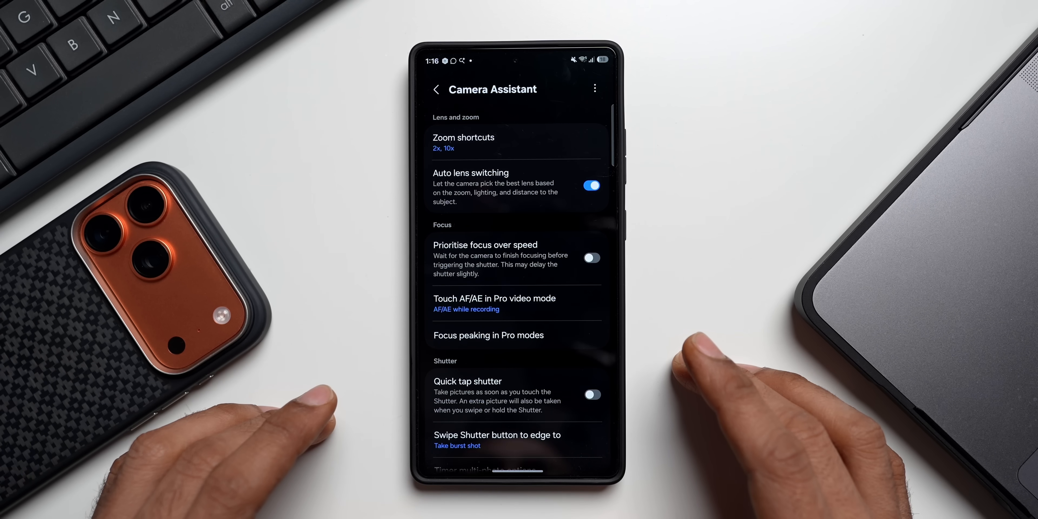
pyautogui.scroll(-3)
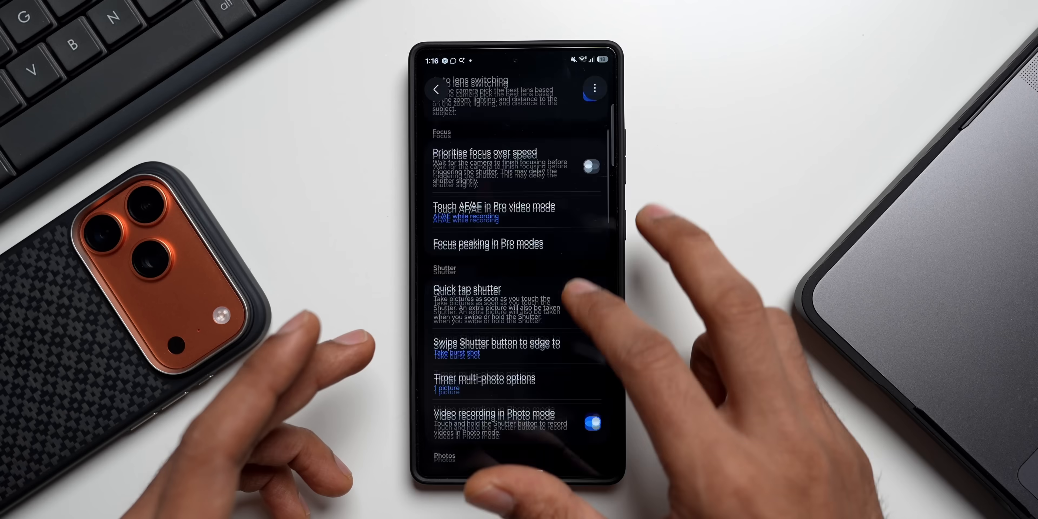
# Scroll the Camera Assistant settings list to the end and back to the top.
pyautogui.scroll(-3)
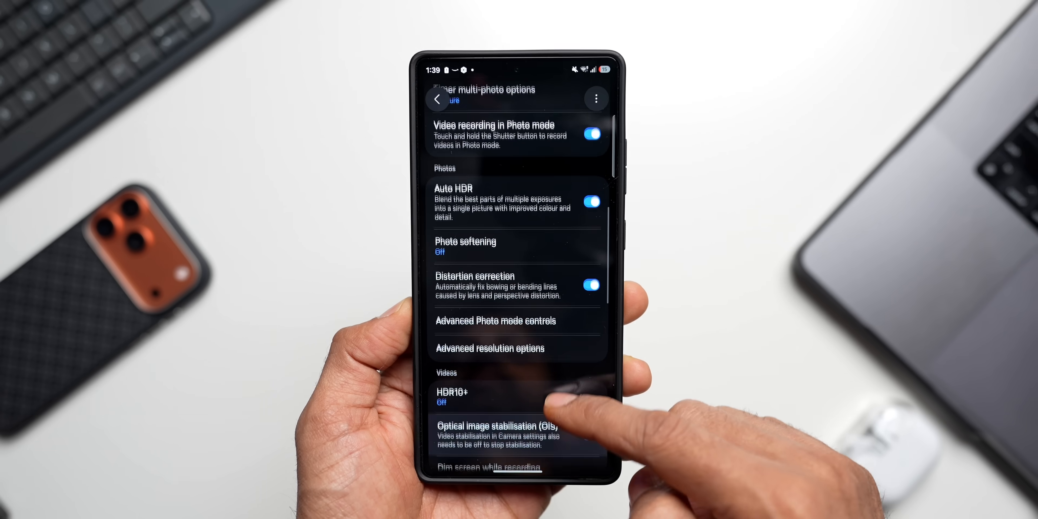
pyautogui.scroll(-3)
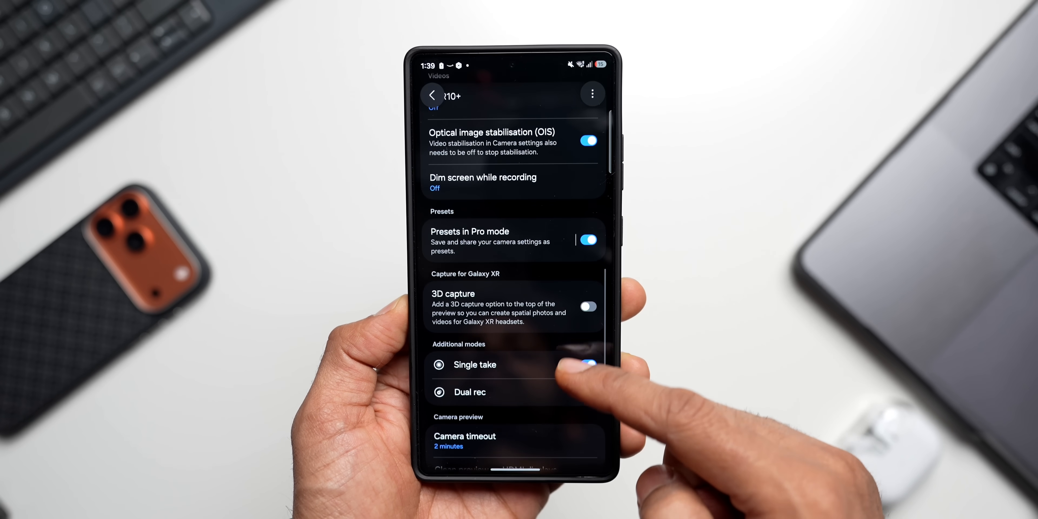
pyautogui.scroll(3)
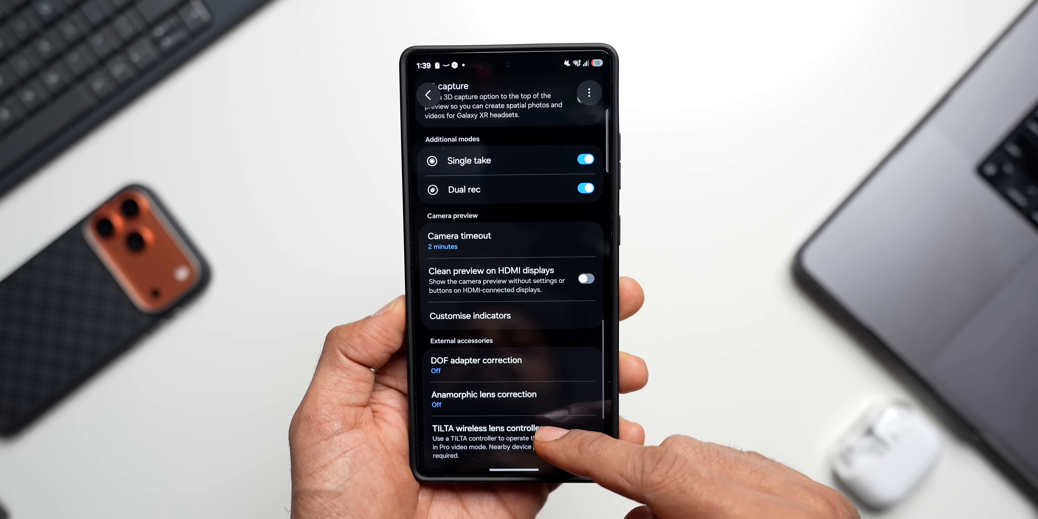
pyautogui.scroll(3)
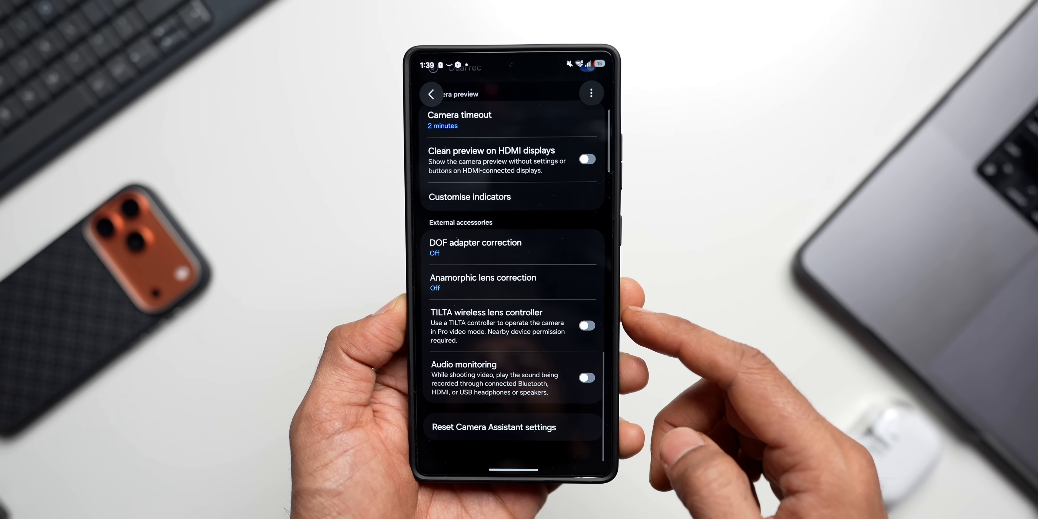
pyautogui.scroll(3)
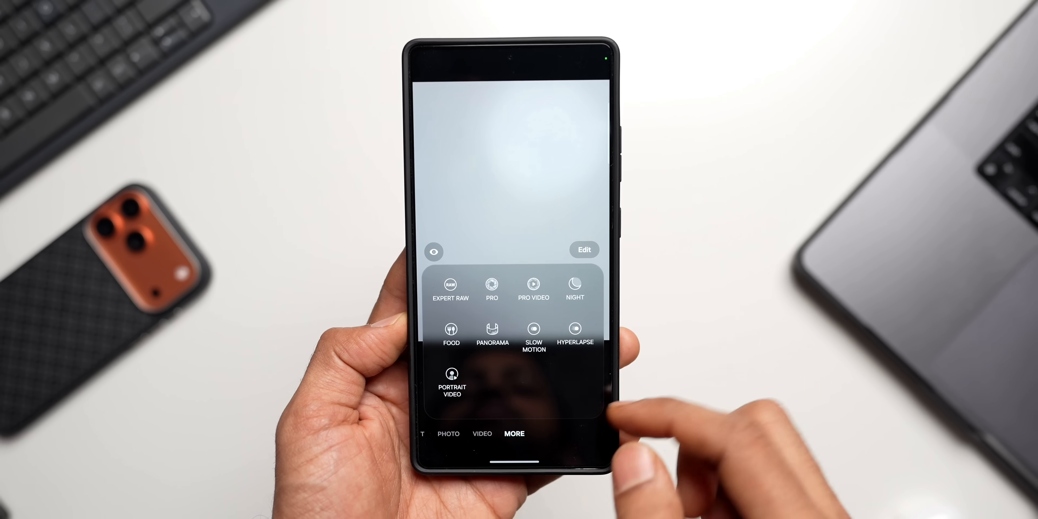
# Switch Dual rec off in Camera Assistant and review the nearby settings.
pyautogui.click(448, 422)
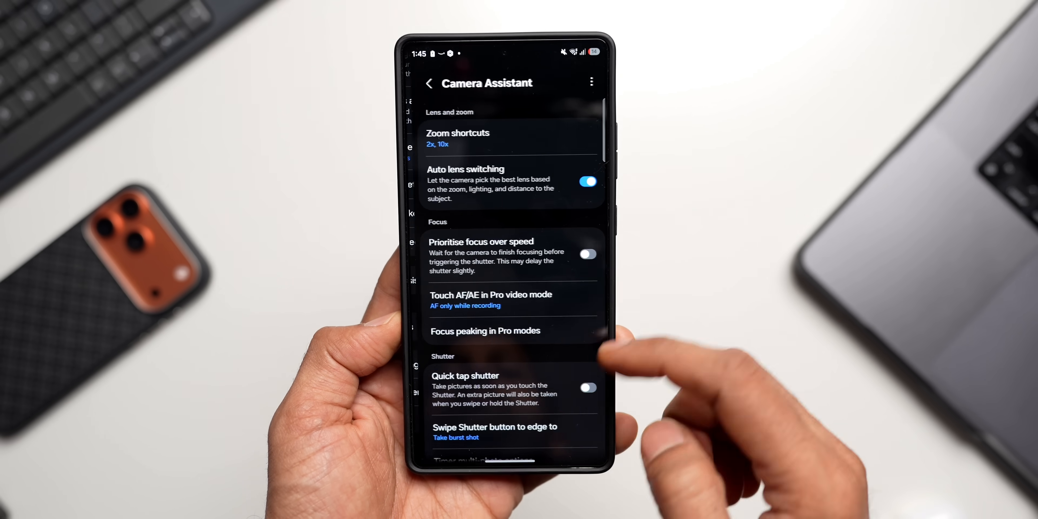
pyautogui.scroll(-3)
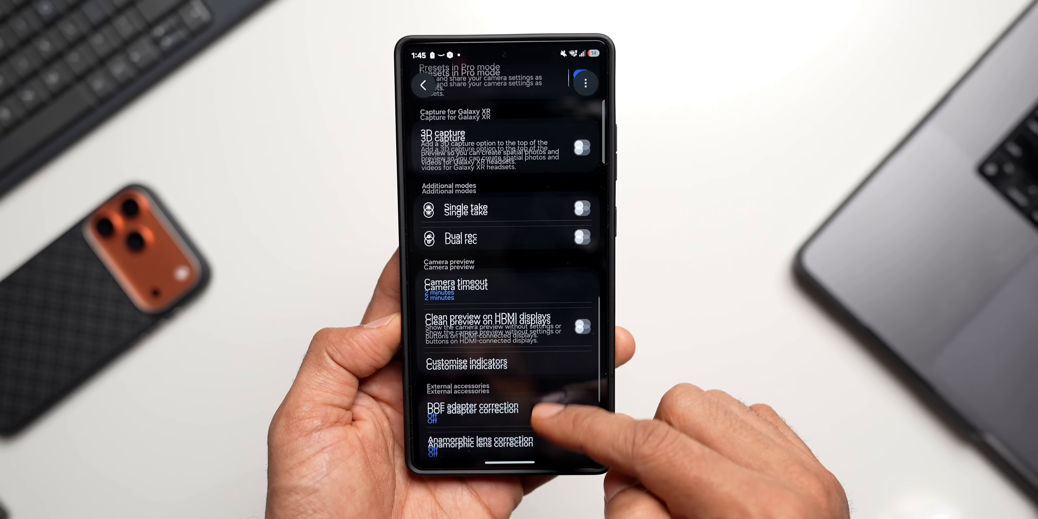
pyautogui.scroll(3)
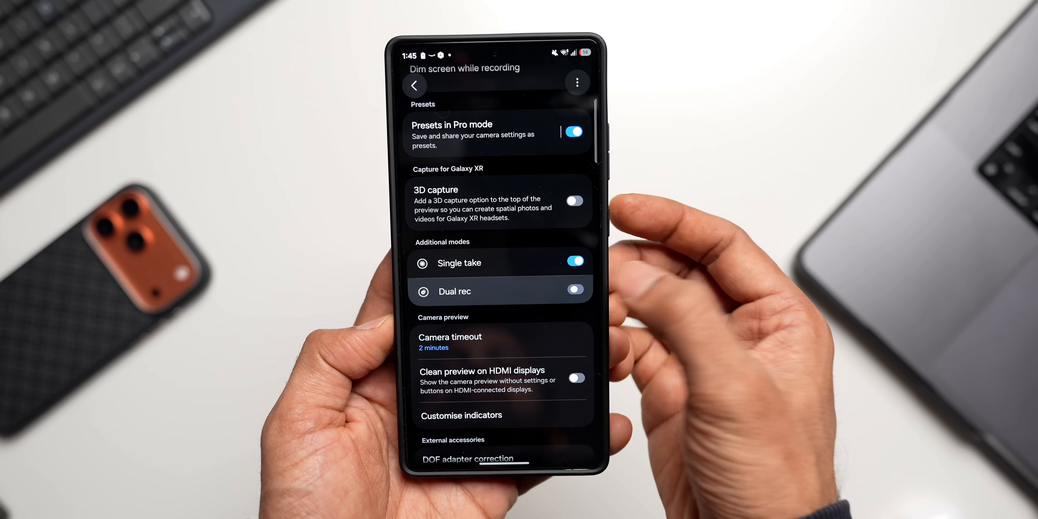
pyautogui.scroll(-3)
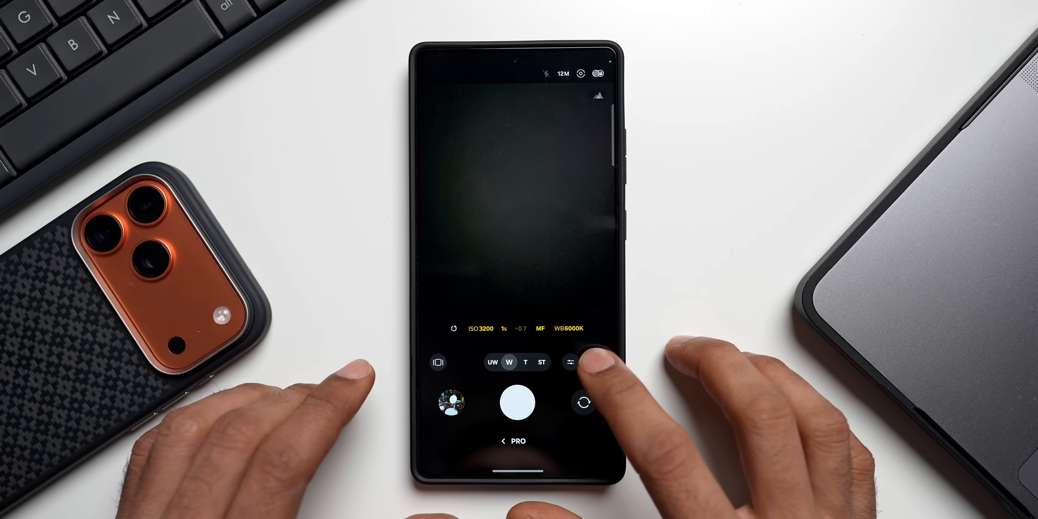
# In Presets in Pro mode, create Preset 1 from the current Pro settings and load it.
pyautogui.click(571, 362)
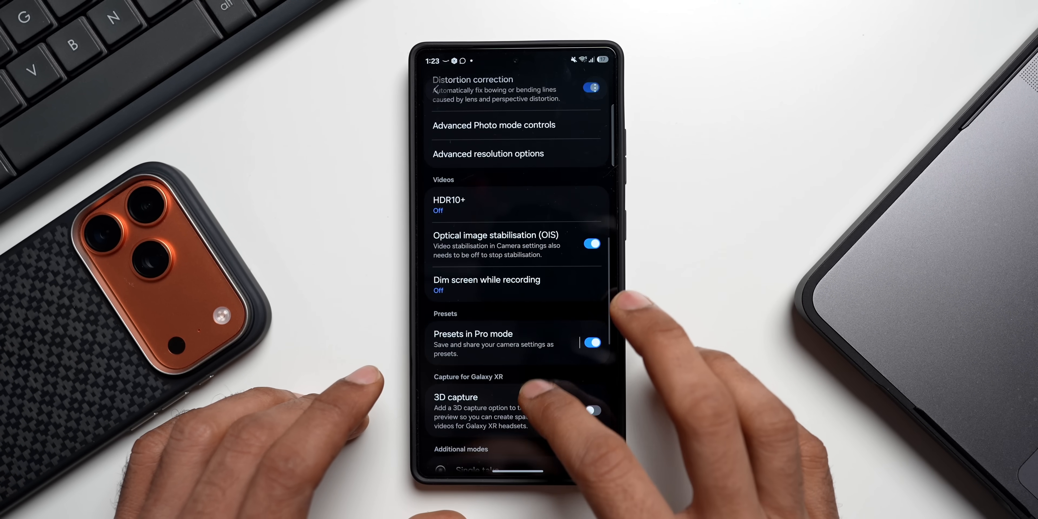
pyautogui.click(473, 333)
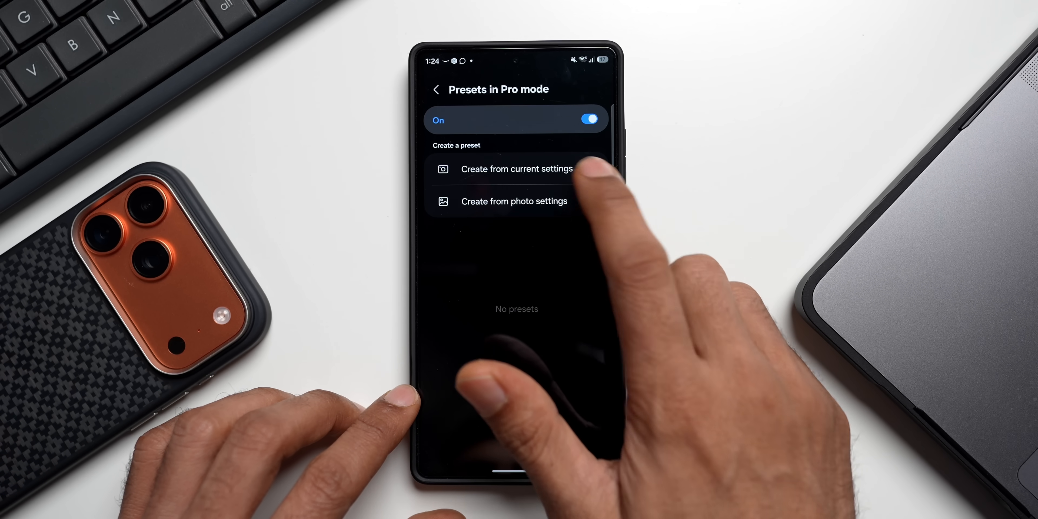
pyautogui.click(517, 169)
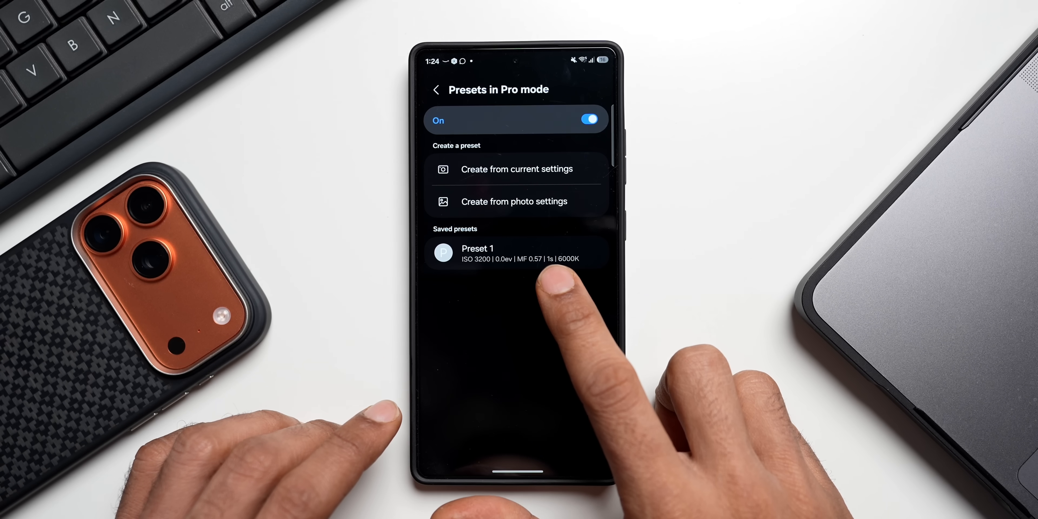
pyautogui.click(516, 253)
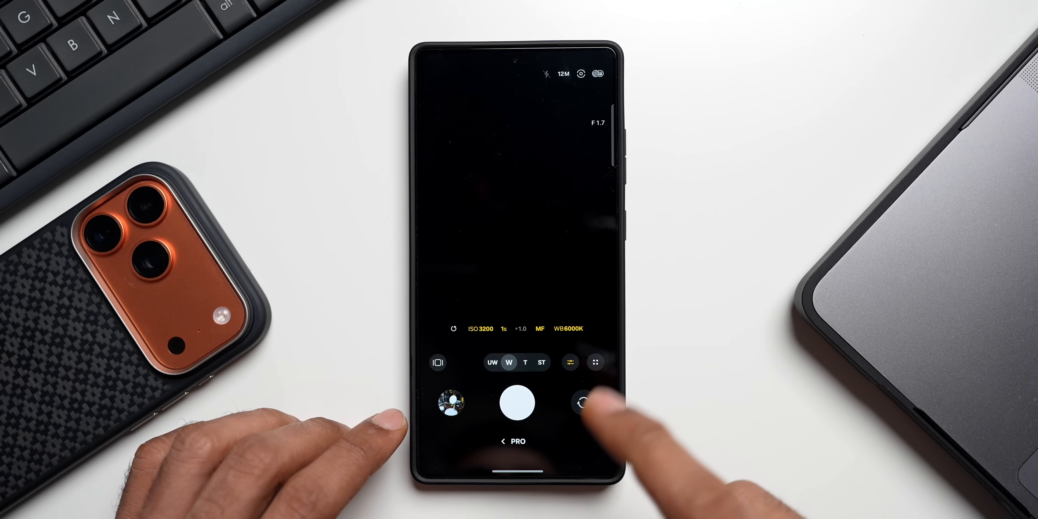
# Bring up Preset 1's share sheet and browse the photo picker before returning to the presets page.
pyautogui.click(583, 402)
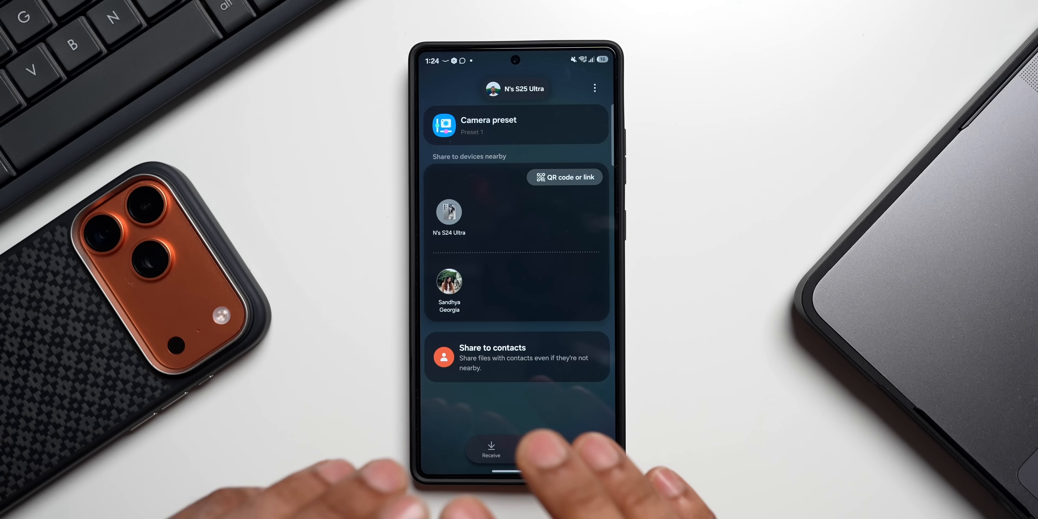
pyautogui.click(487, 125)
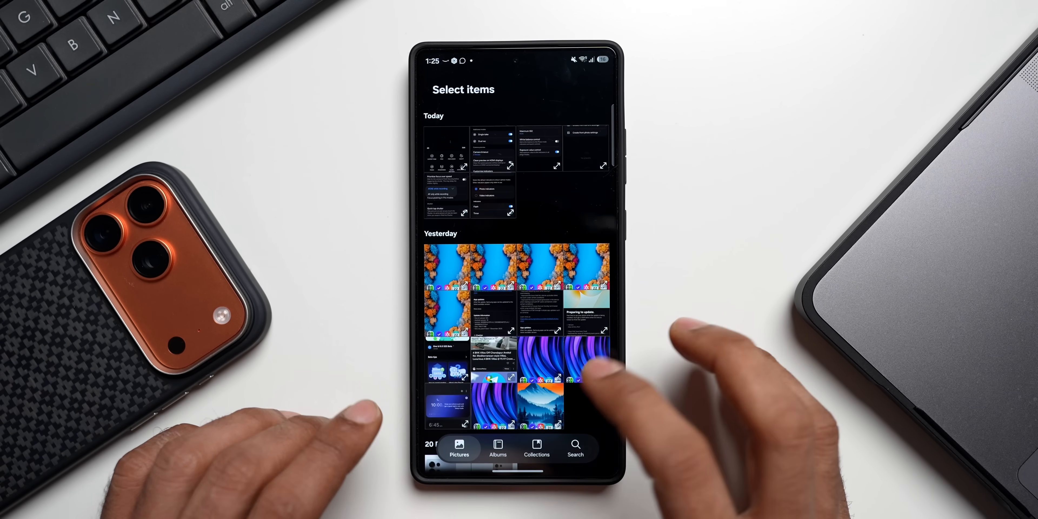
pyautogui.scroll(-3)
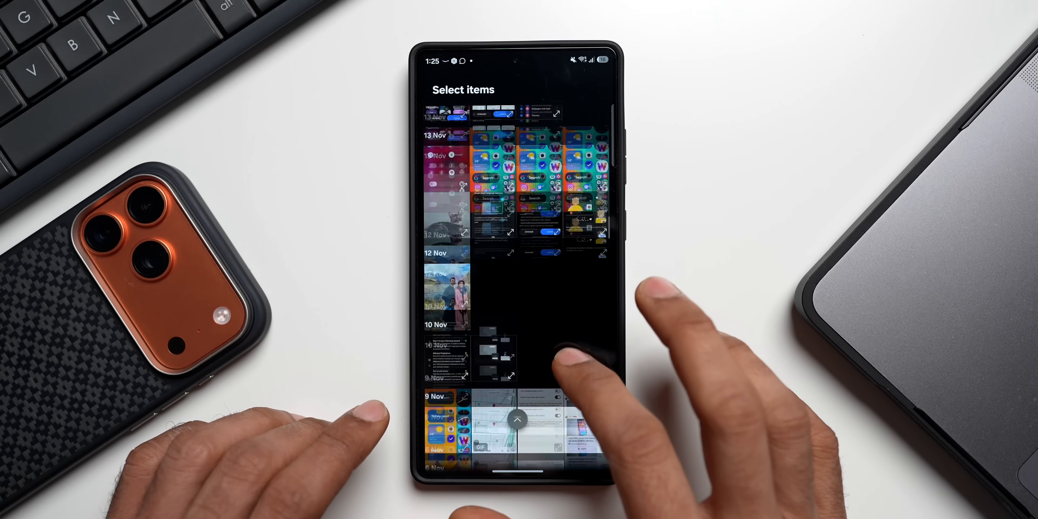
pyautogui.scroll(-3)
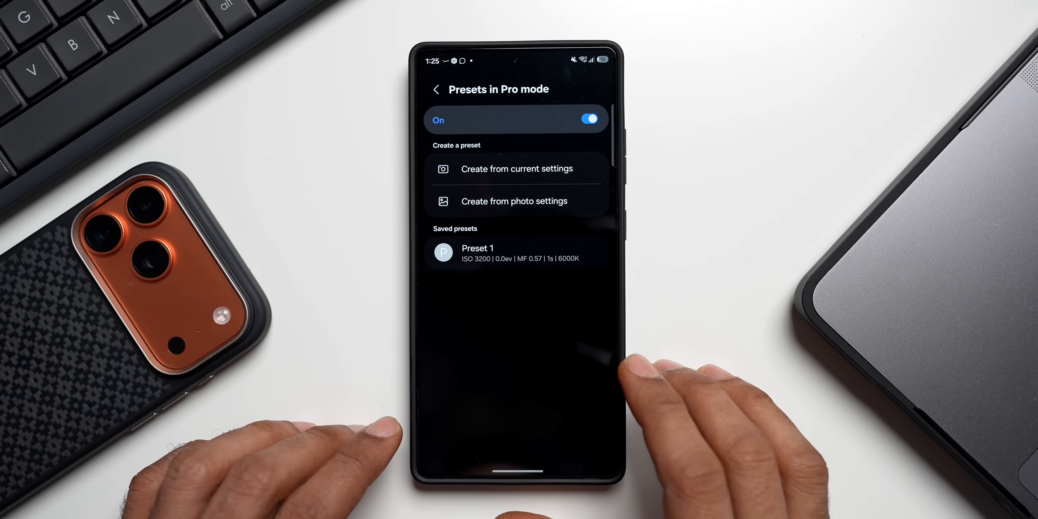
# Set Touch AF/AE in Pro video mode to AF only while recording.
pyautogui.click(436, 89)
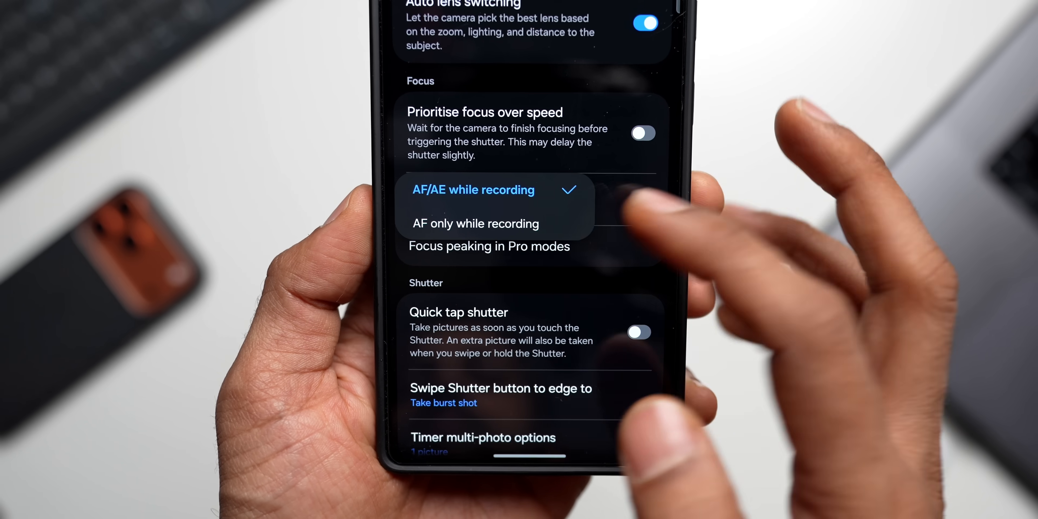
pyautogui.click(472, 190)
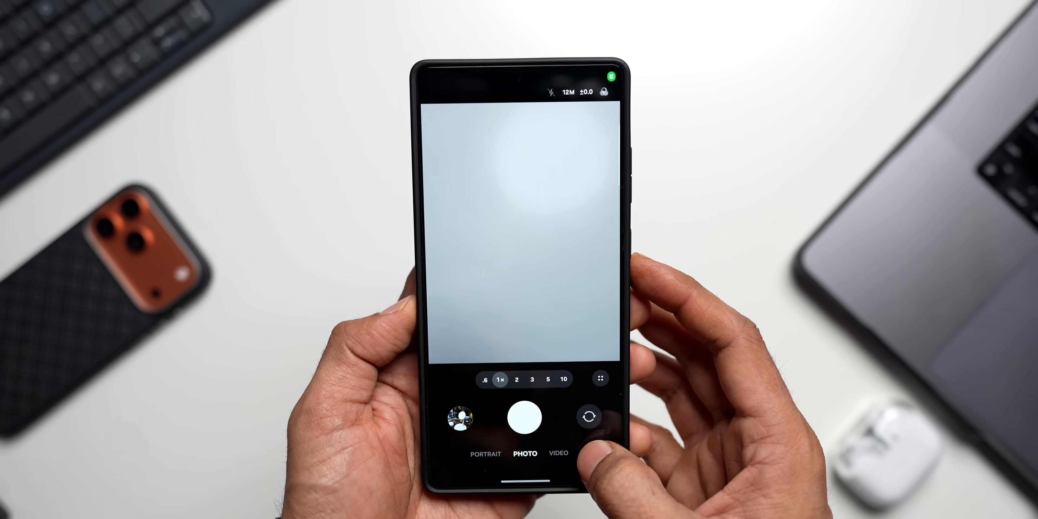
pyautogui.click(558, 454)
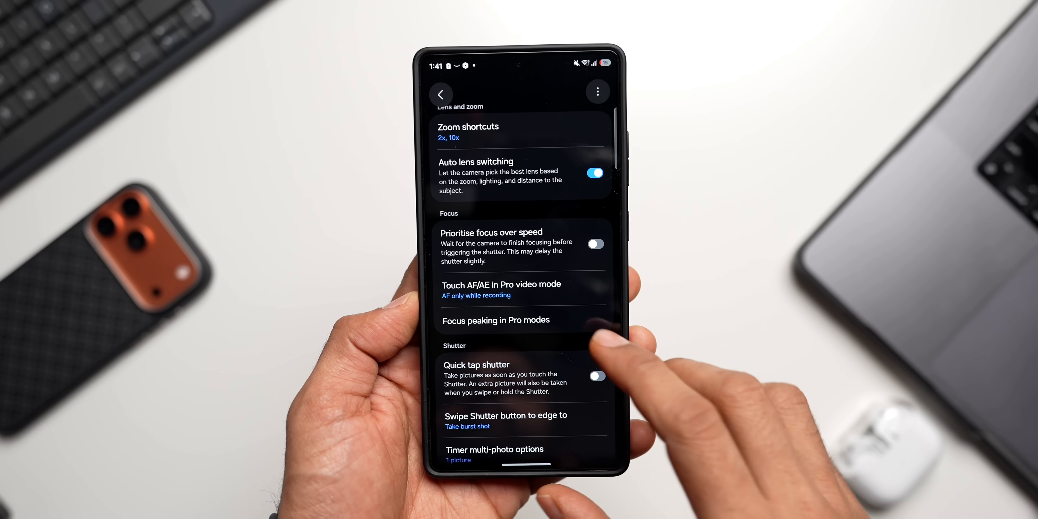
# Review focus peaking as always shown, red and thick, then return to the settings list.
pyautogui.click(495, 319)
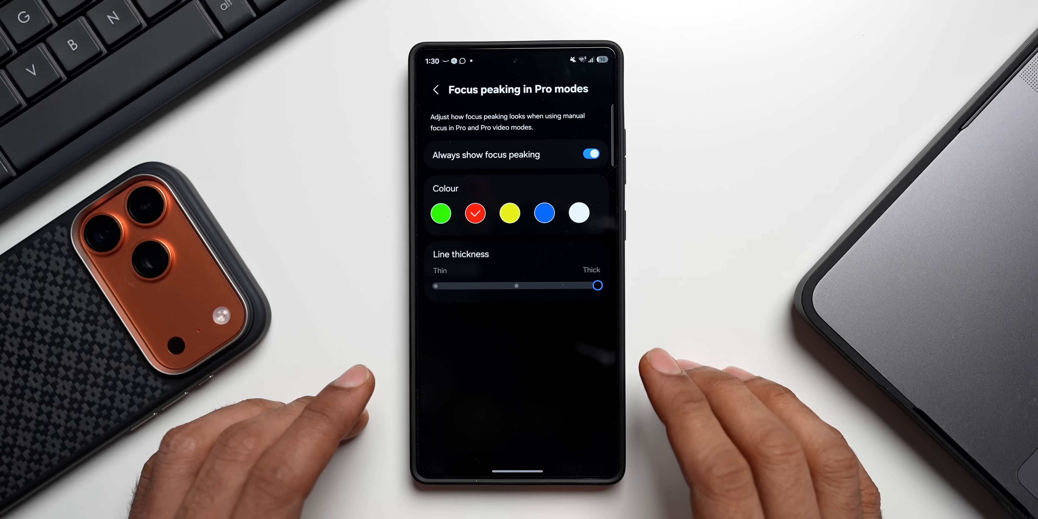
pyautogui.click(436, 88)
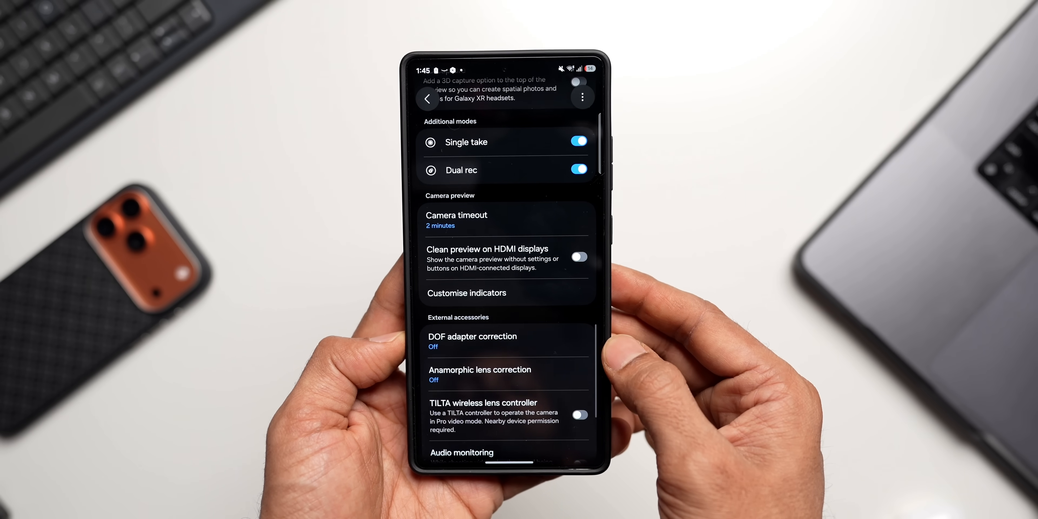
pyautogui.click(466, 293)
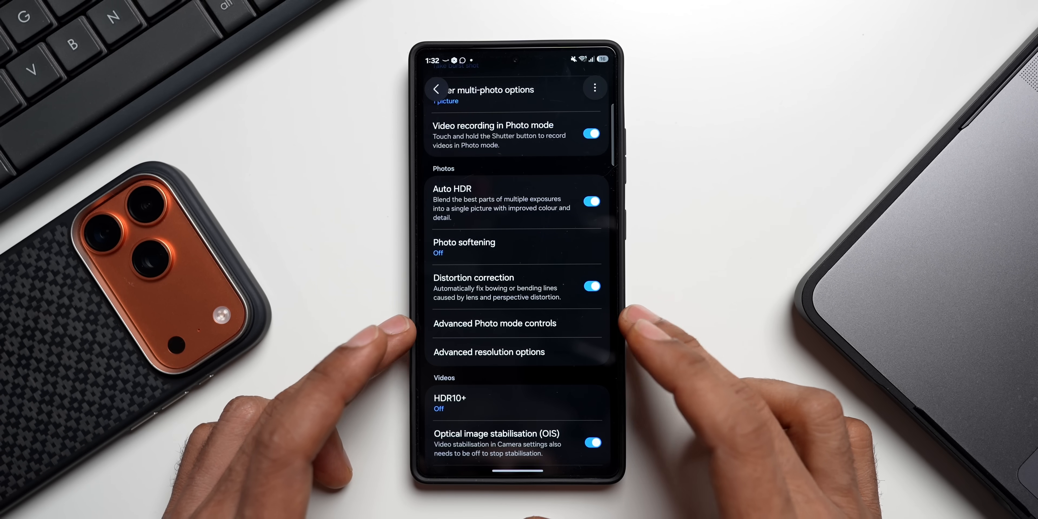
# View the Advanced Photo mode controls for minimum shutter speed, maximum ISO, white balance and exposure.
pyautogui.click(492, 324)
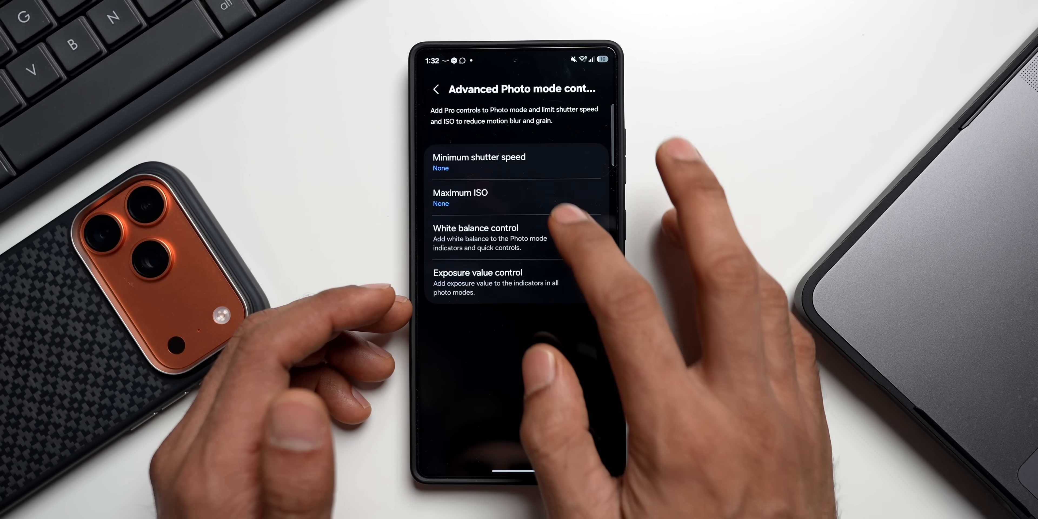
pyautogui.click(589, 237)
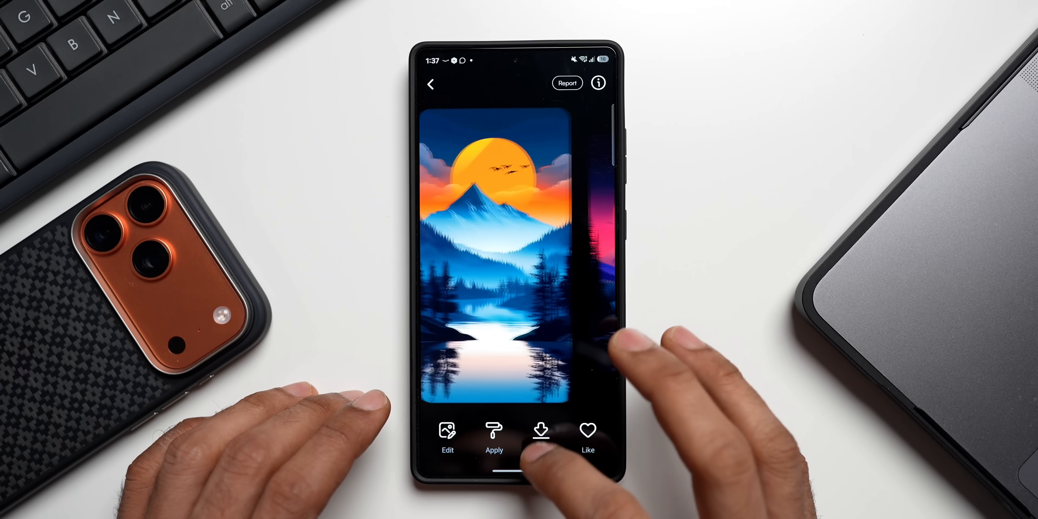
# Show the sunset mountain-and-lake wallpaper full-size with apply and save options.
pyautogui.click(540, 430)
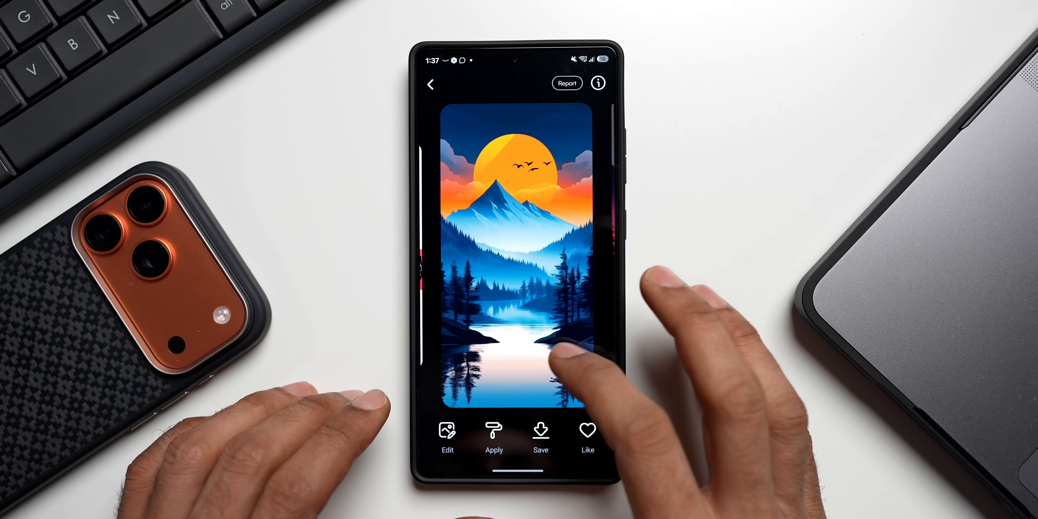